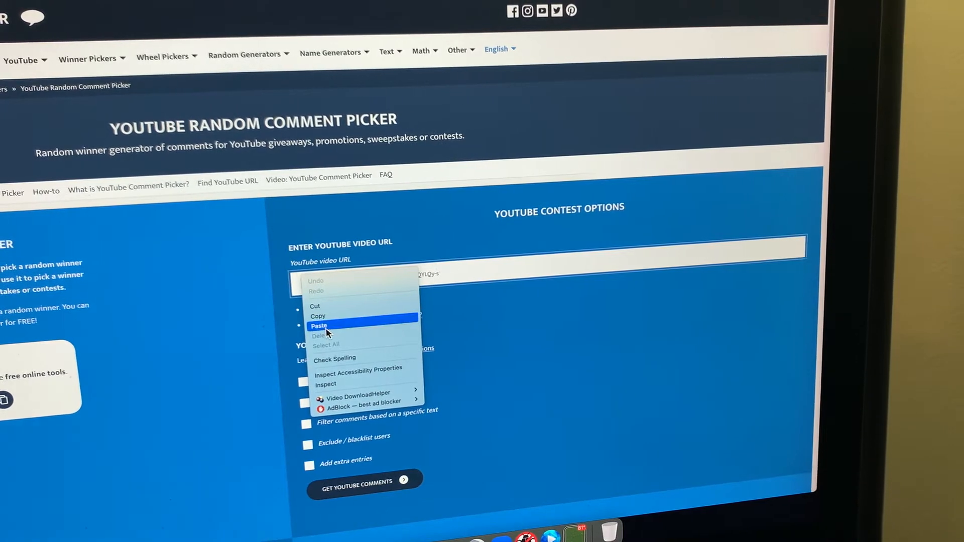
Paste the YouTube video link and enable 'Filter duplicate users' for the raffle
click(320, 325)
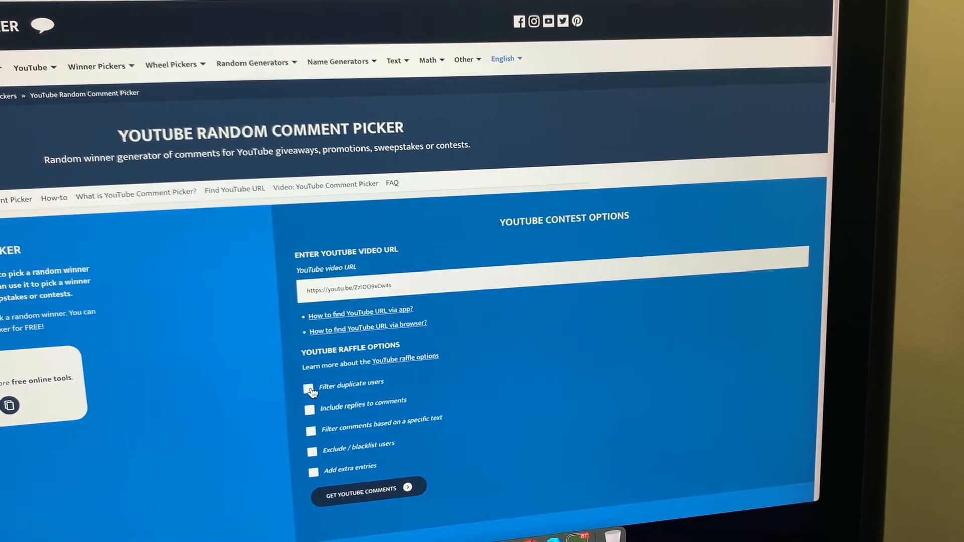
click(310, 388)
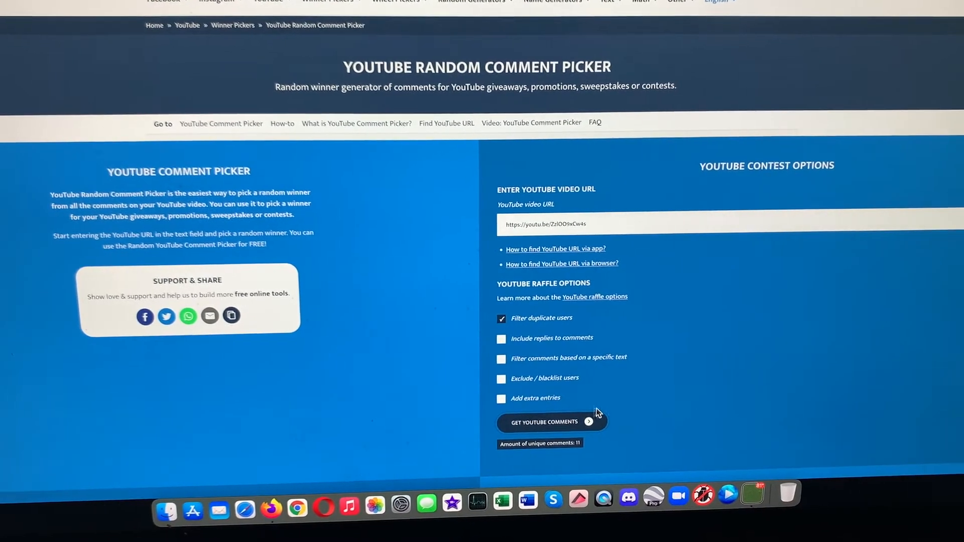
scroll(down, 3)
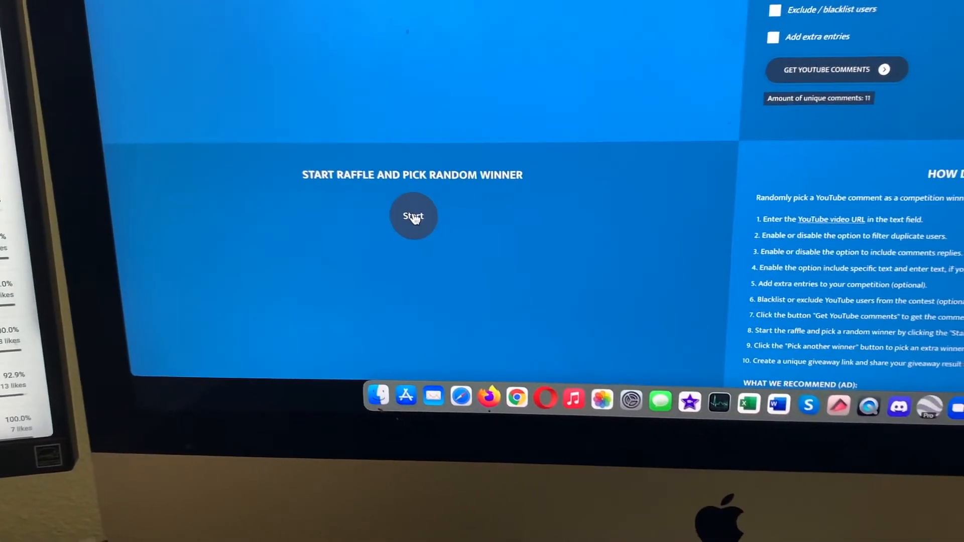
Start the raffle to draw a random winner from the 11 unique commenters
click(414, 216)
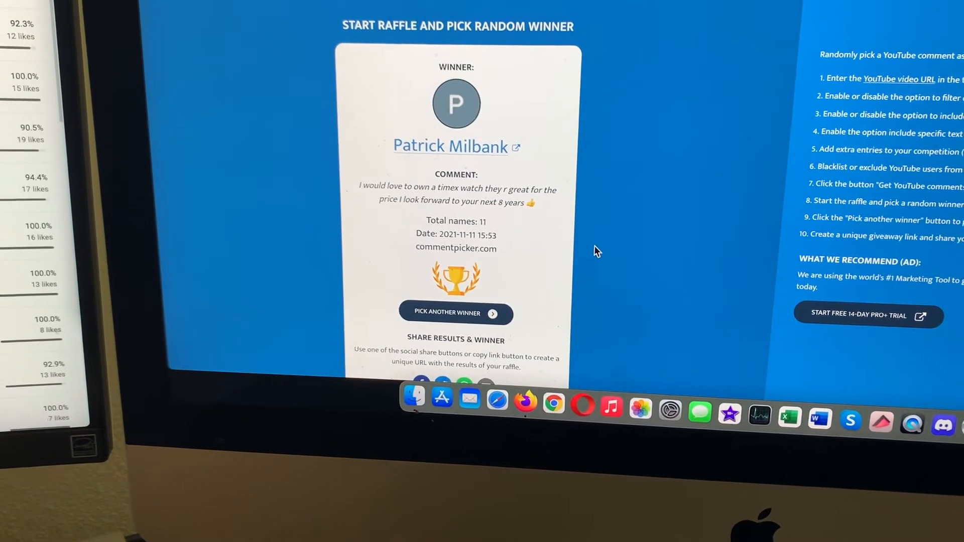
scroll(down, 3)
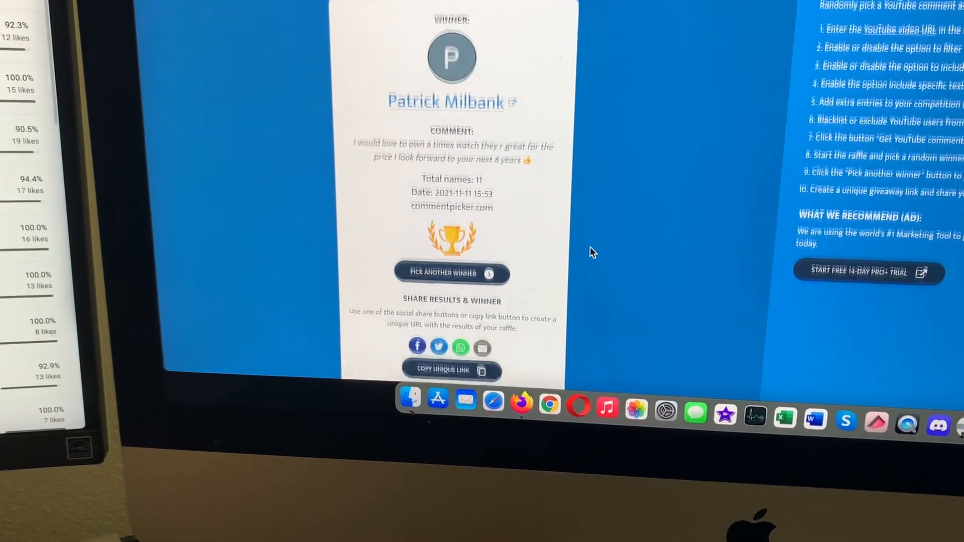